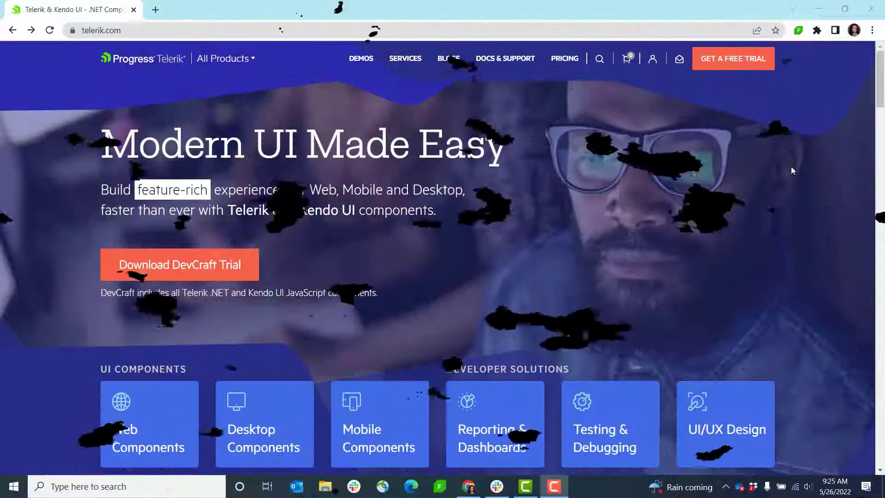
- Start capturing the telerik.com session and open the Web Components product overview
left_click(798, 30)
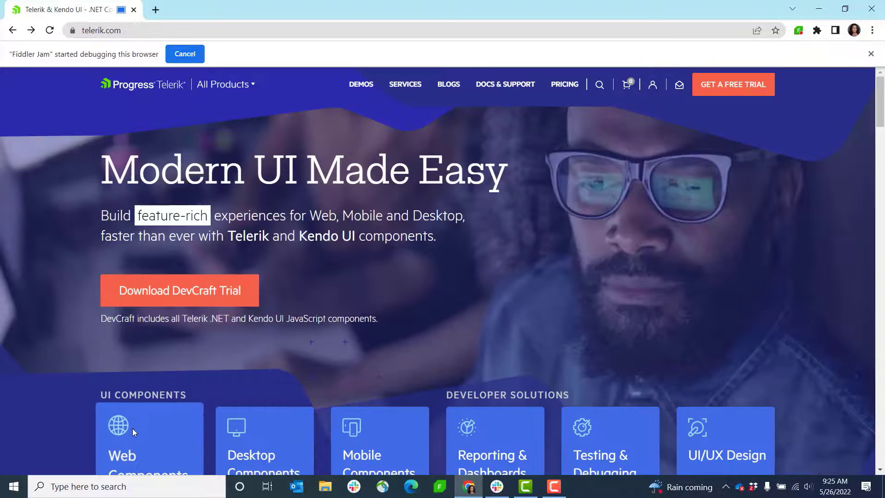
left_click(149, 440)
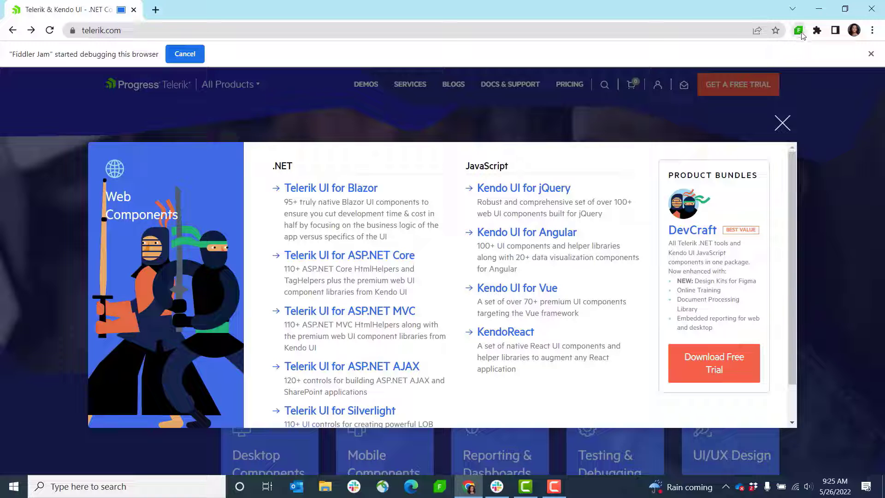
- Stop the capture at 10 sessions and preview the captured log in the portal
left_click(797, 31)
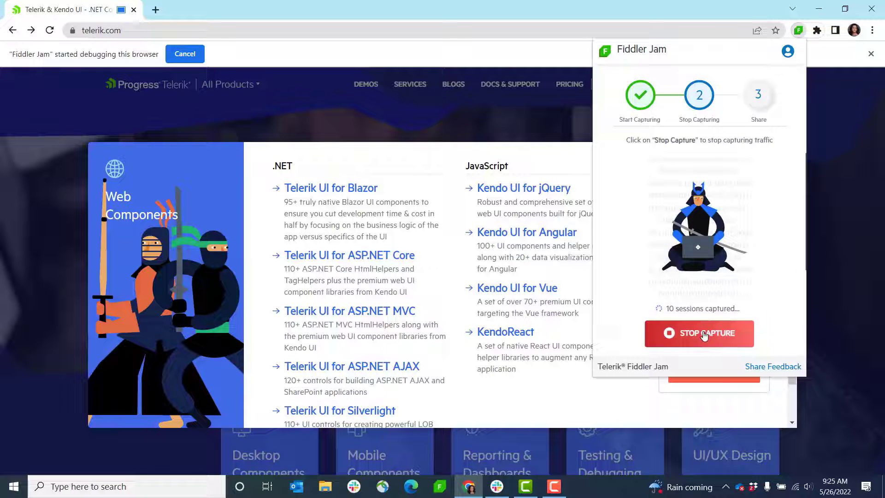
left_click(699, 332)
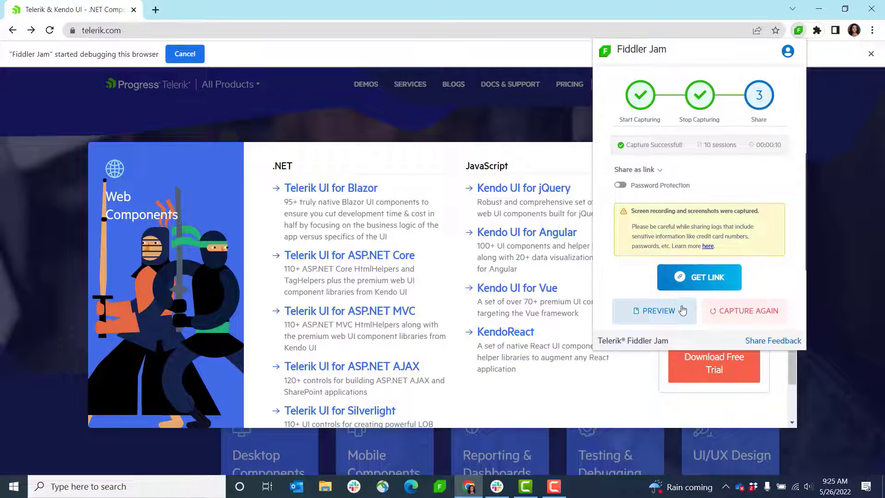
left_click(653, 310)
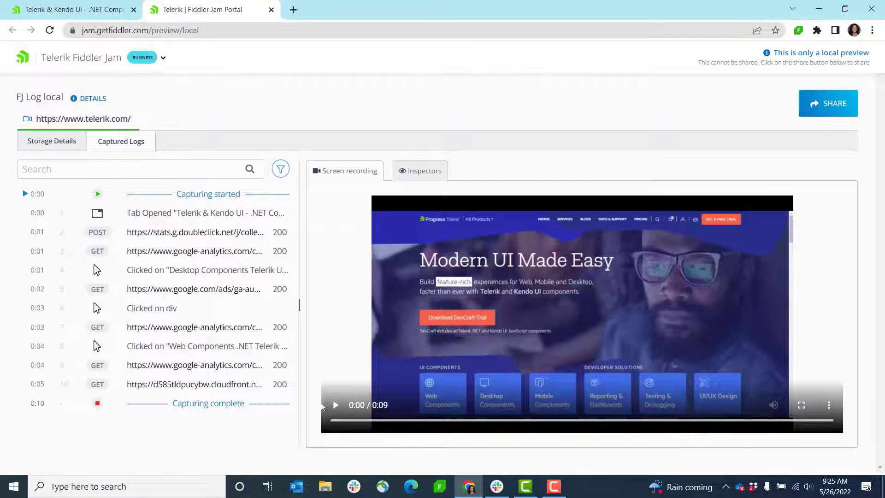
- Play the preview's screen recording through to 0:09 on the Web Components overview
left_click(334, 405)
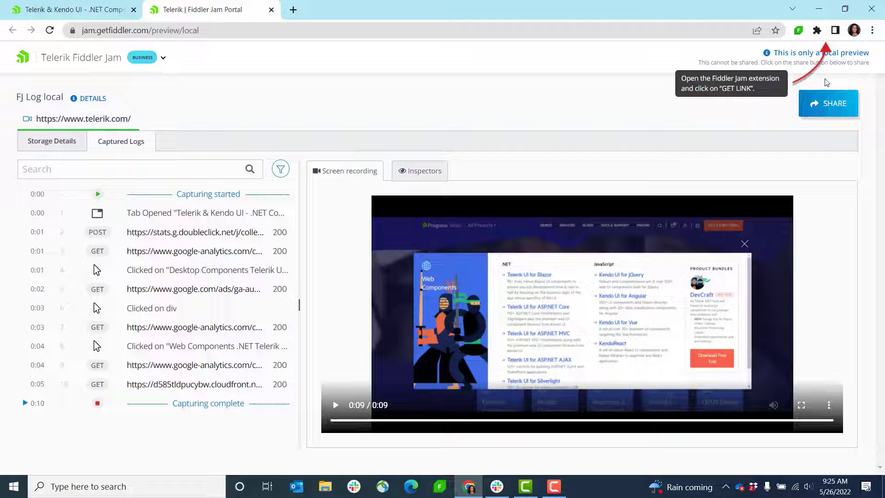
- Generate a shareable link for the captured session and copy it to the clipboard
left_click(799, 31)
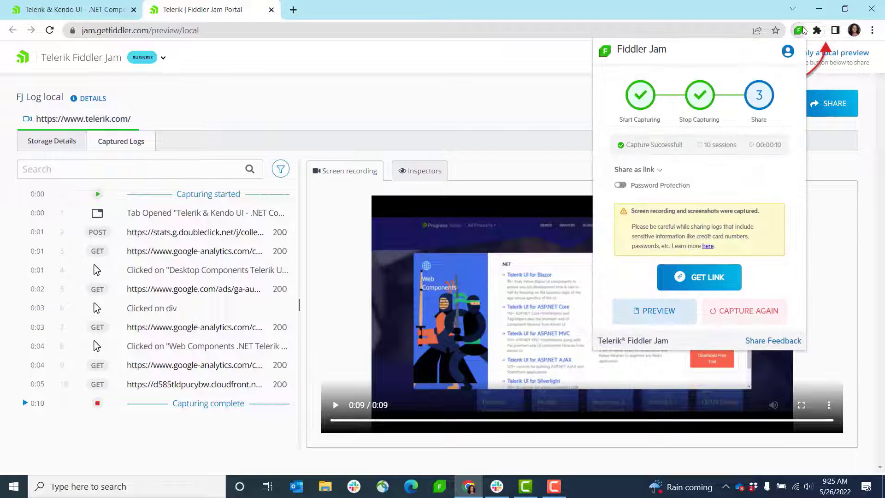
left_click(698, 277)
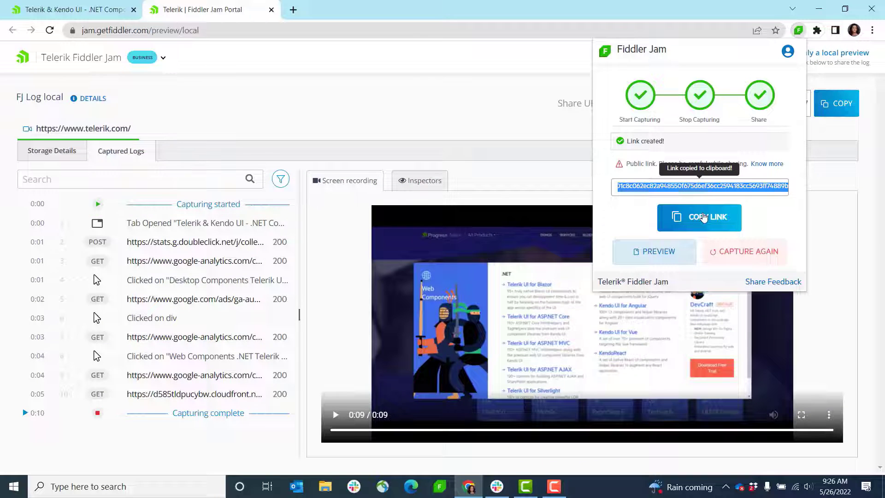
left_click(699, 217)
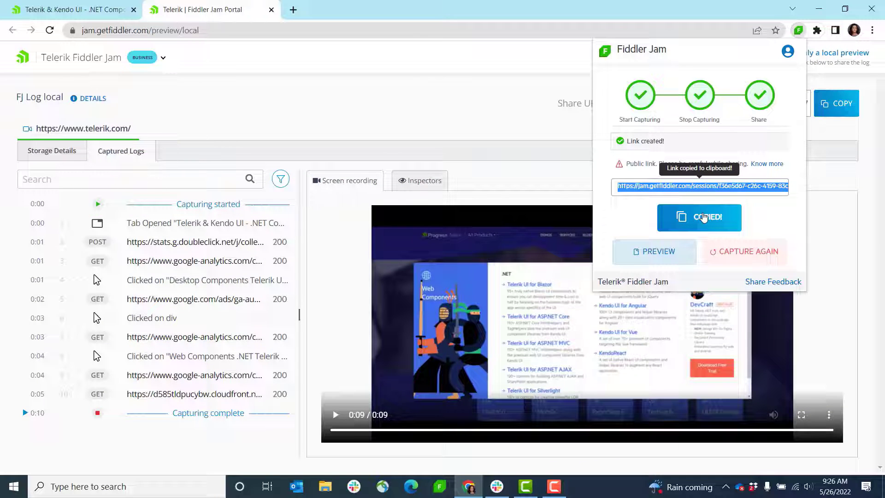